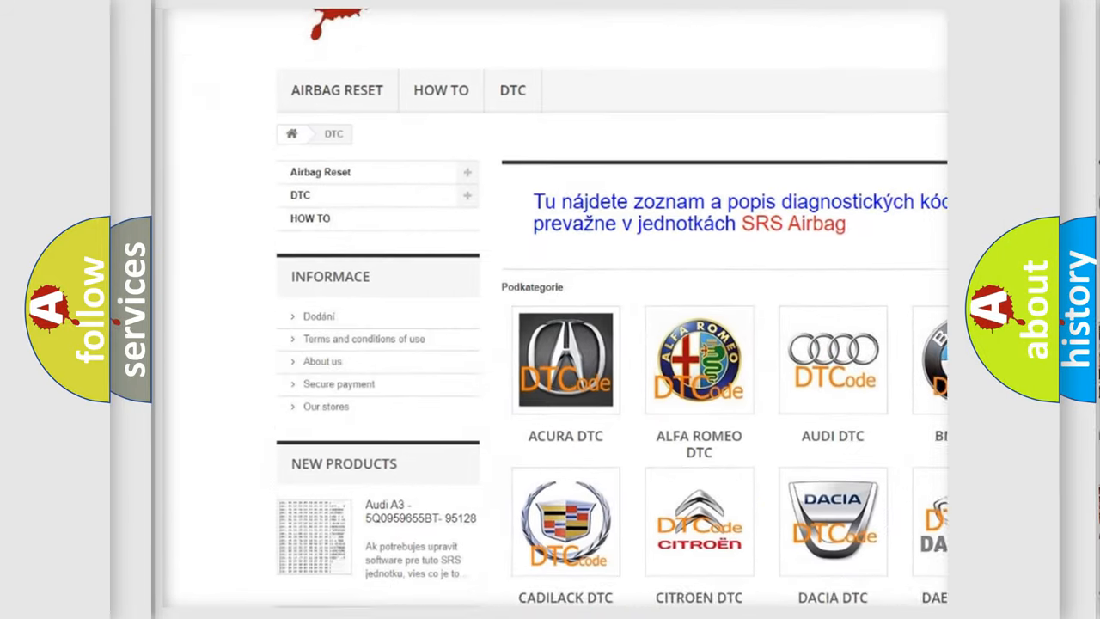
{"action": "scroll", "scroll_direction": "down", "scroll_amount": 3}
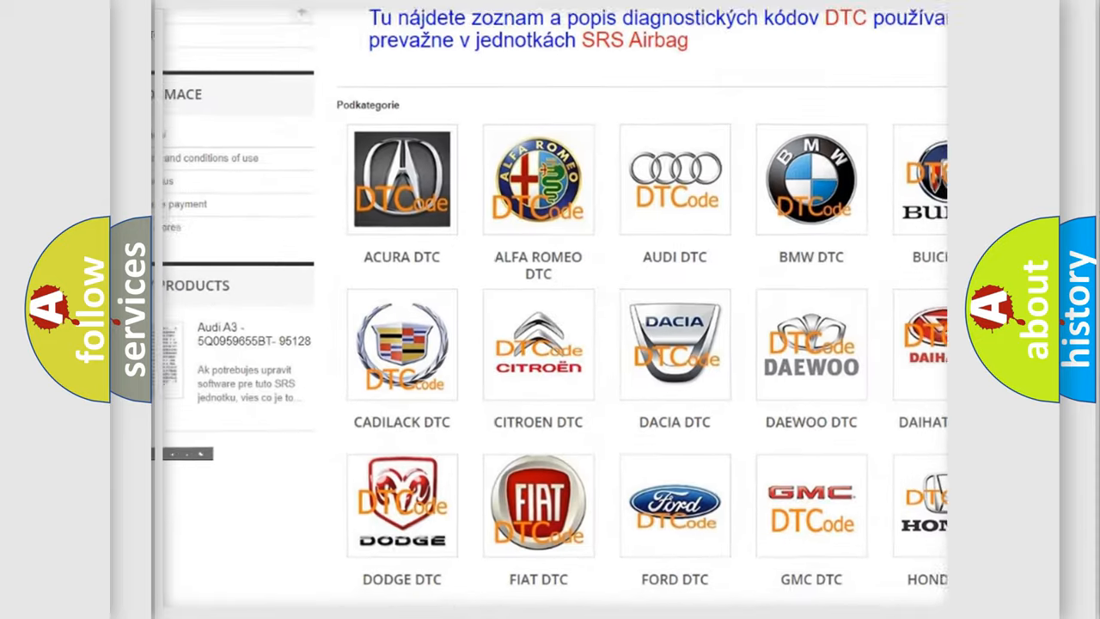
{"action": "scroll", "scroll_direction": "down", "scroll_amount": 3}
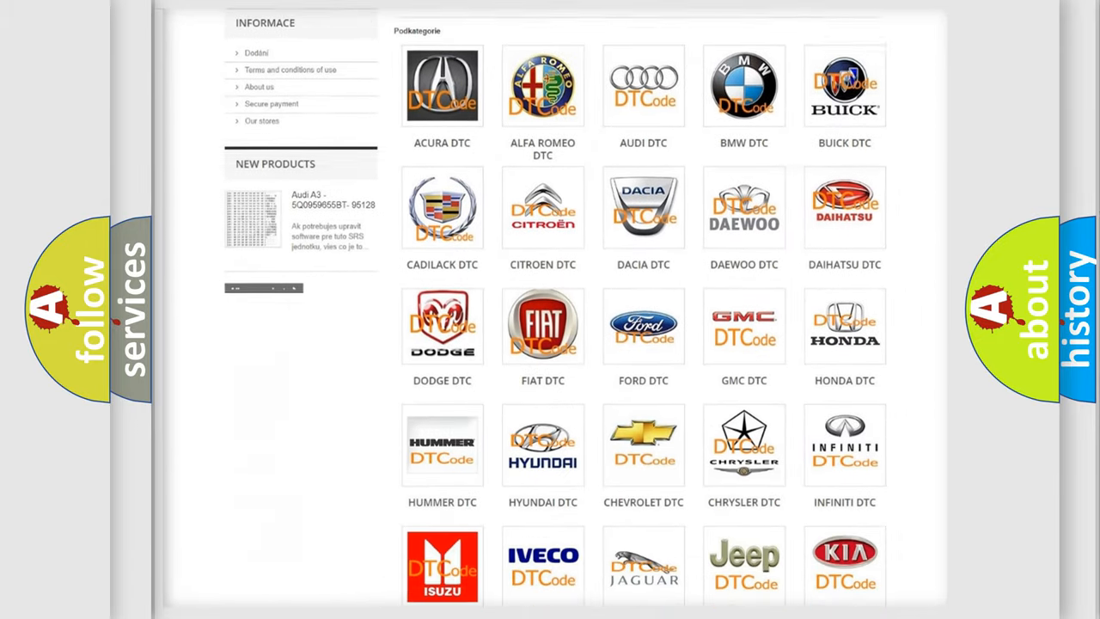
{"action": "scroll", "scroll_direction": "down", "scroll_amount": 3}
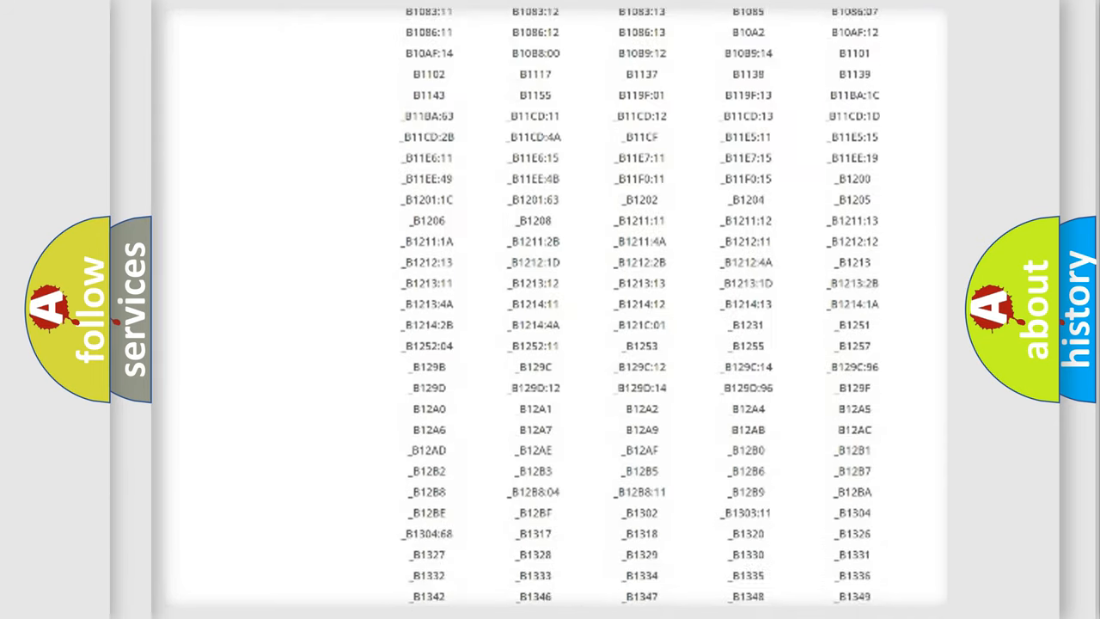
{"action": "scroll", "scroll_direction": "down", "scroll_amount": 3}
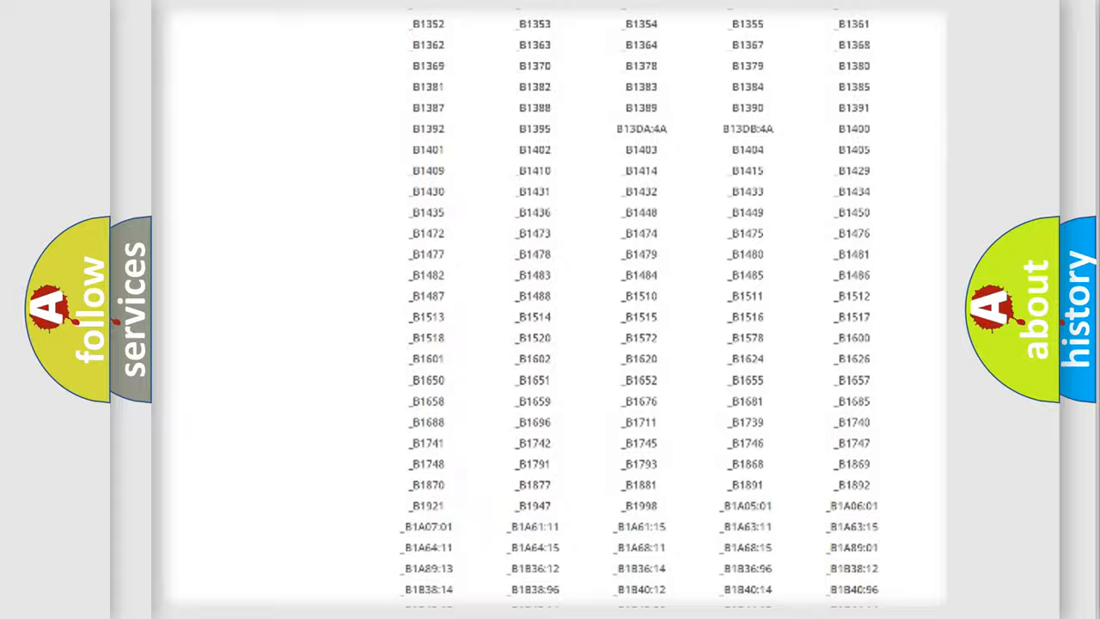